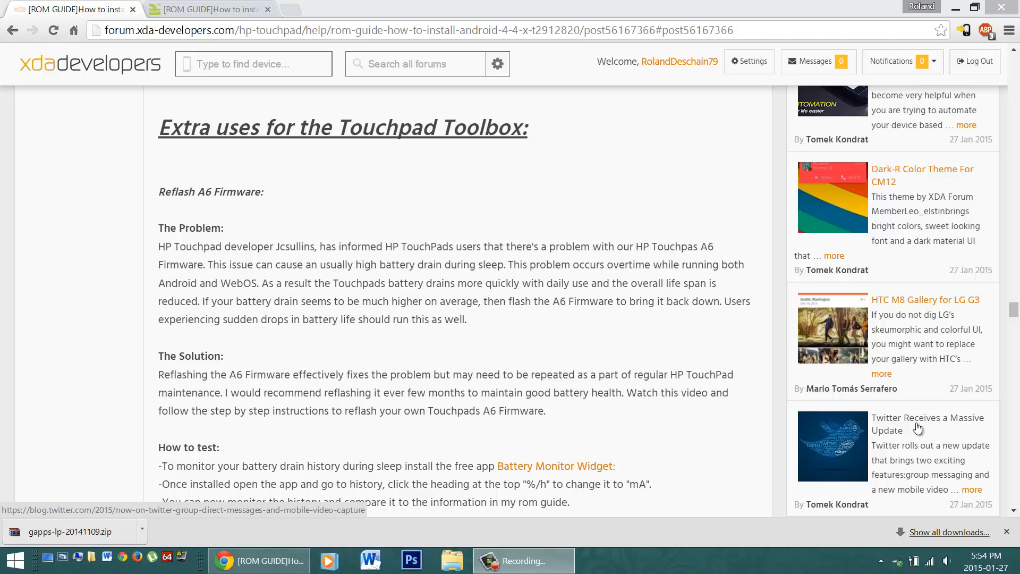
{"action": "mouse_move", "coordinate": [653, 359]}
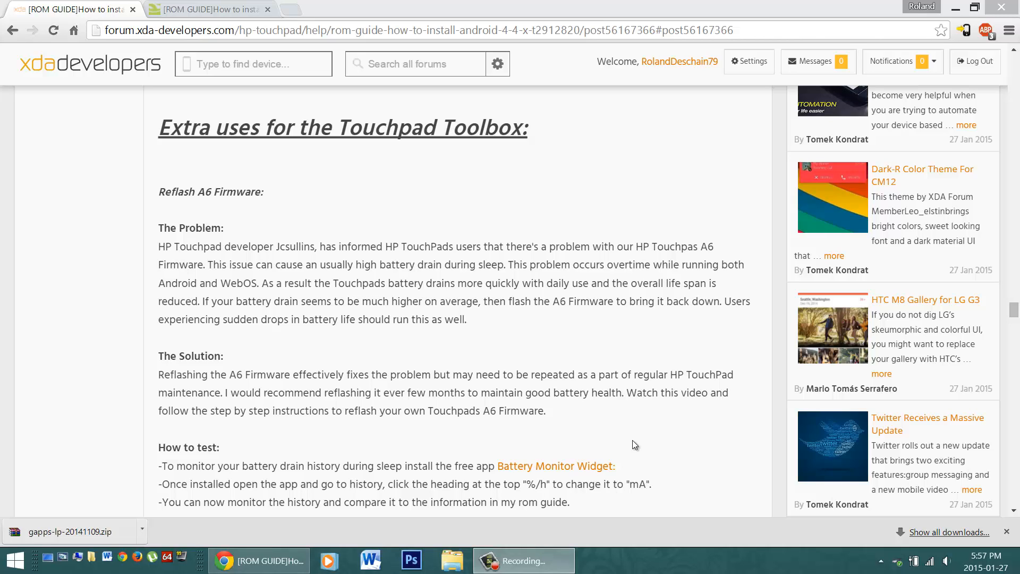
Open the Battery Monitor Widget page in a new tab and scroll to the Android 4.4.x KitKat ROM links
{"action": "left_click", "coordinate": [816, 61]}
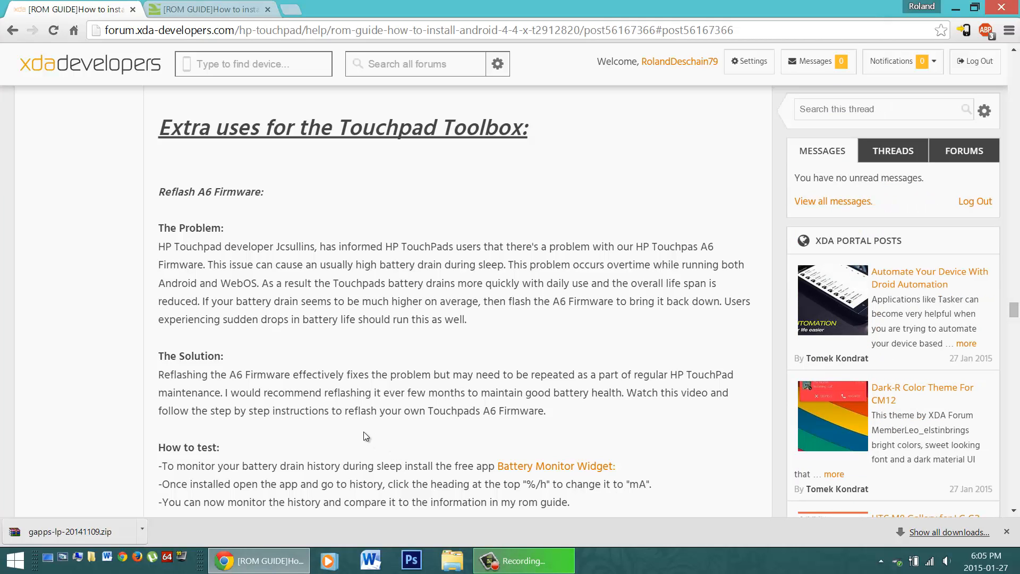
{"action": "scroll", "scroll_direction": "down", "scroll_amount": 3}
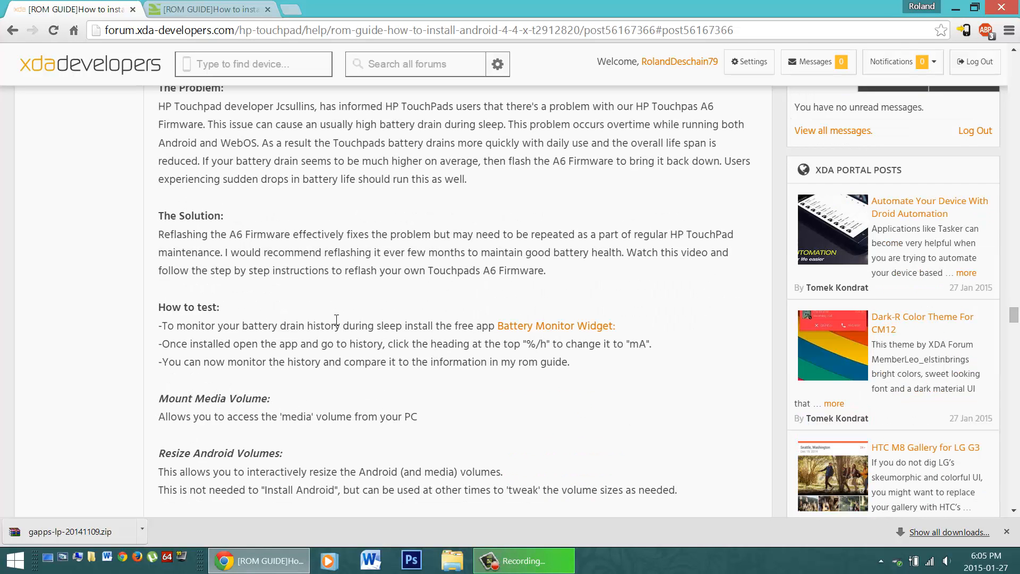
{"action": "left_click", "coordinate": [555, 325]}
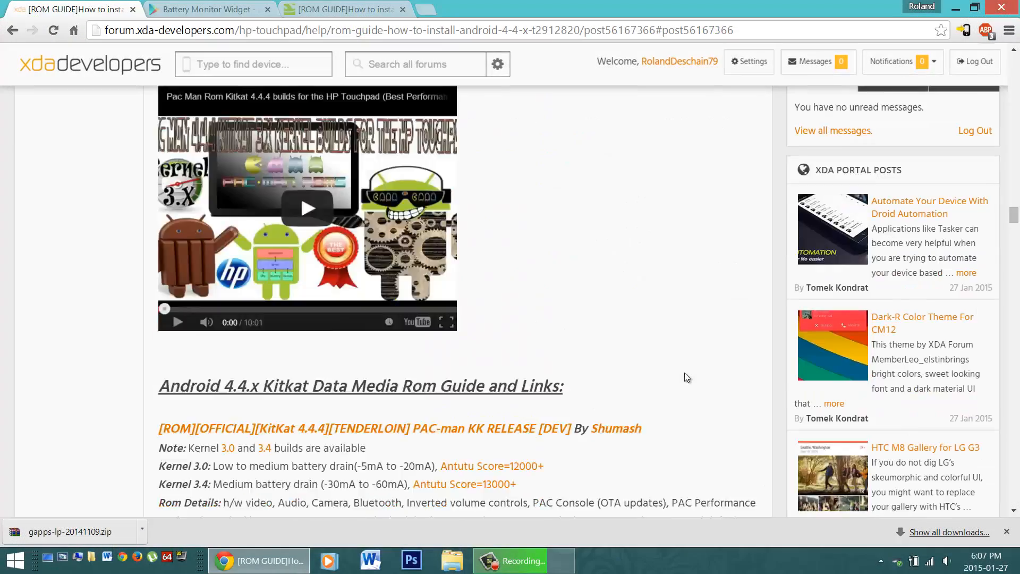
Scroll the guide past the PAC-man KitKat 4.4.4 and TeamEOS ROM entries
{"action": "scroll", "scroll_direction": "down", "scroll_amount": 3}
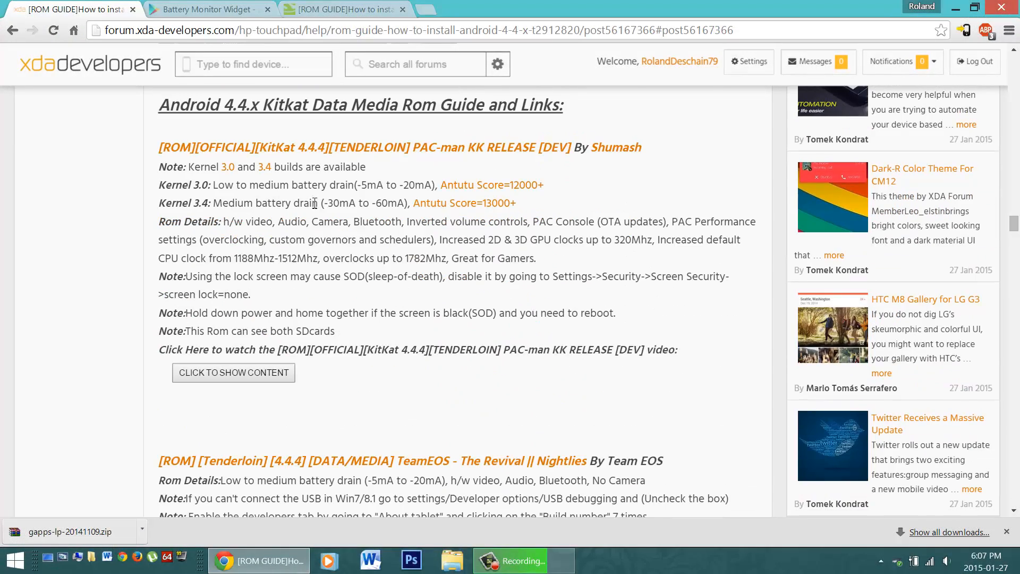
{"action": "mouse_move", "coordinate": [434, 186]}
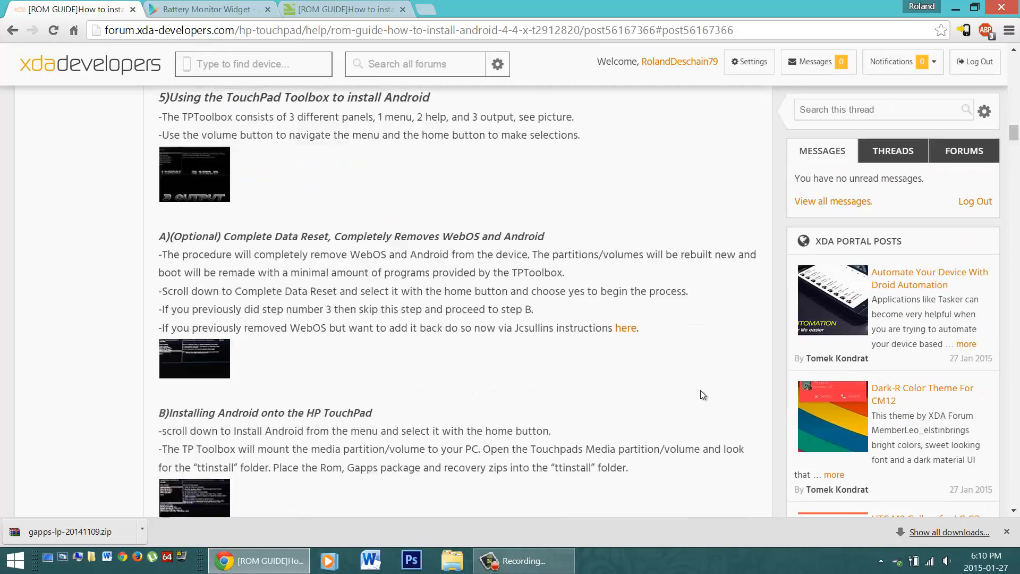
Scroll back to the thread top, then down past the Novacom downloads to step 3
{"action": "scroll", "scroll_direction": "up", "scroll_amount": 3}
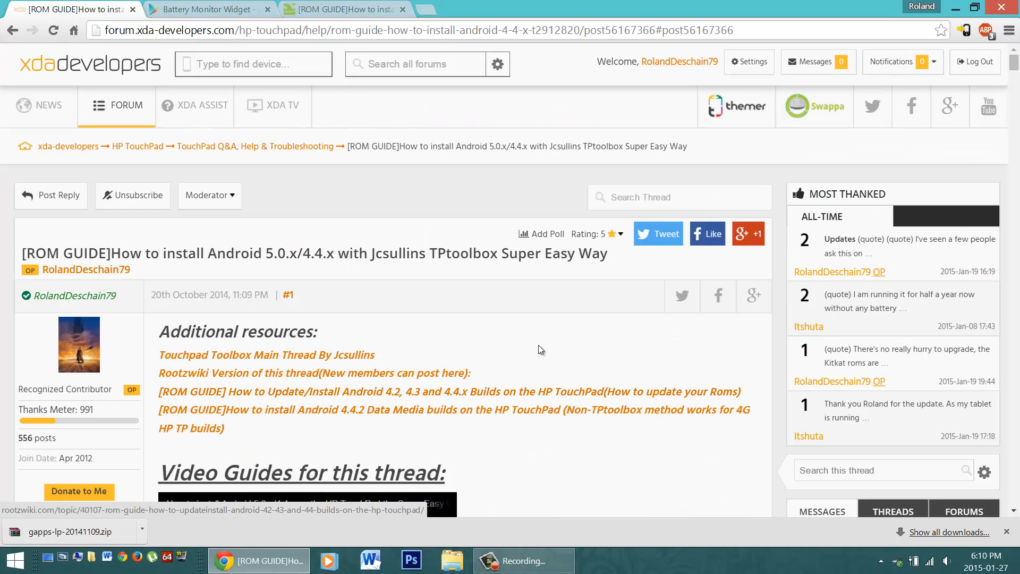
{"action": "mouse_move", "coordinate": [478, 298]}
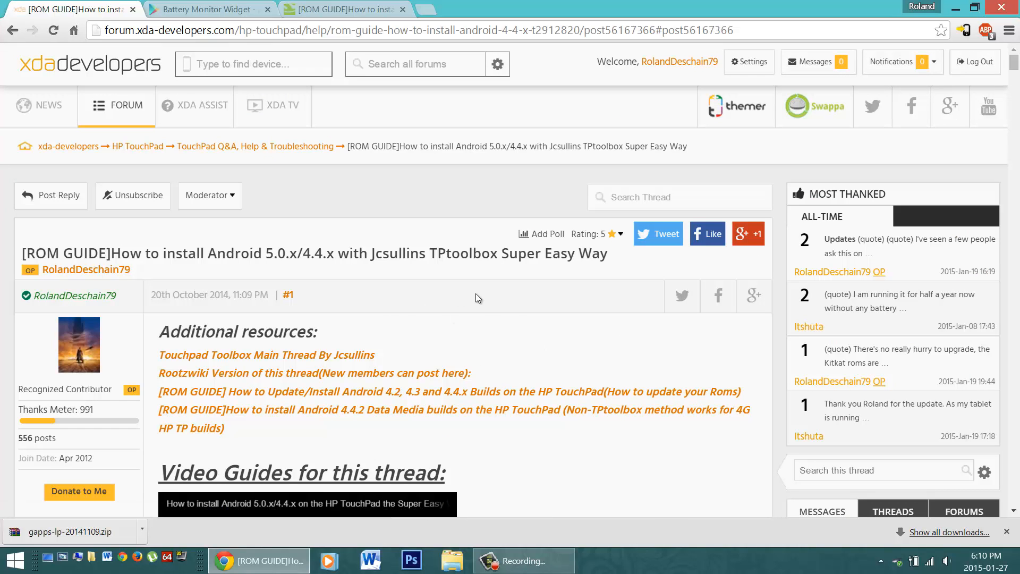
{"action": "scroll", "scroll_direction": "down", "scroll_amount": 3}
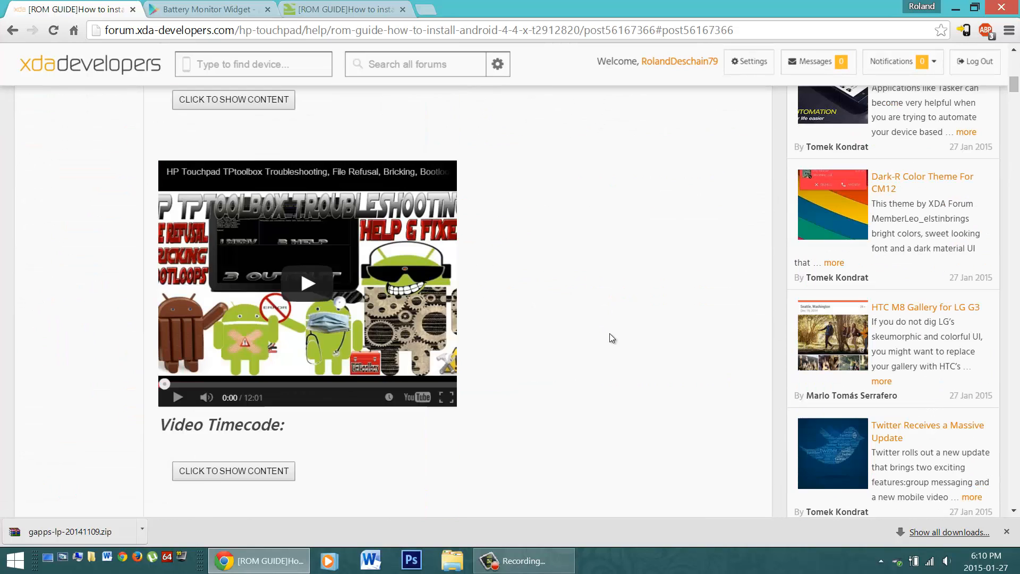
{"action": "scroll", "scroll_direction": "up", "scroll_amount": 3}
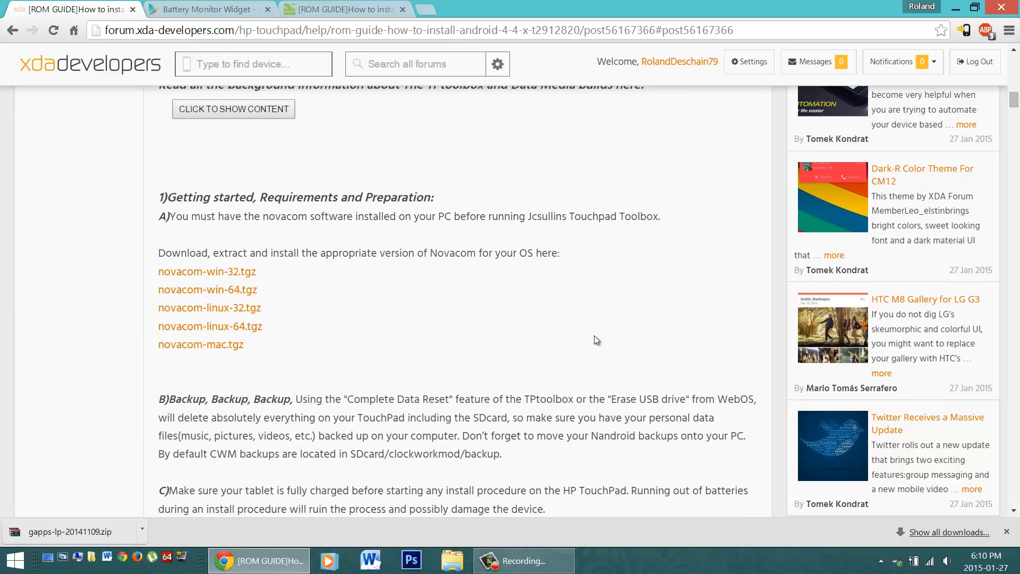
{"action": "scroll", "scroll_direction": "down", "scroll_amount": 3}
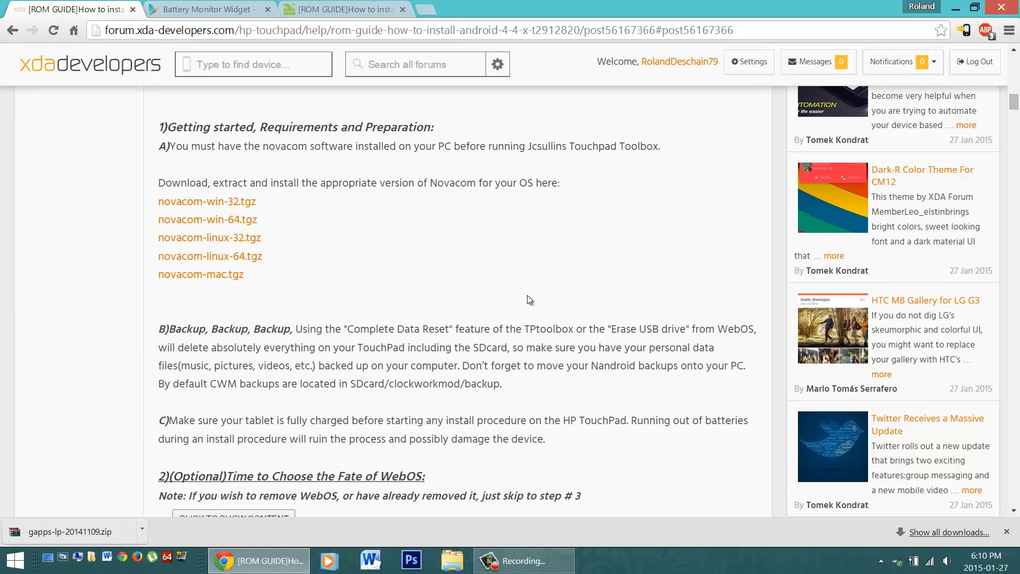
{"action": "mouse_move", "coordinate": [408, 254]}
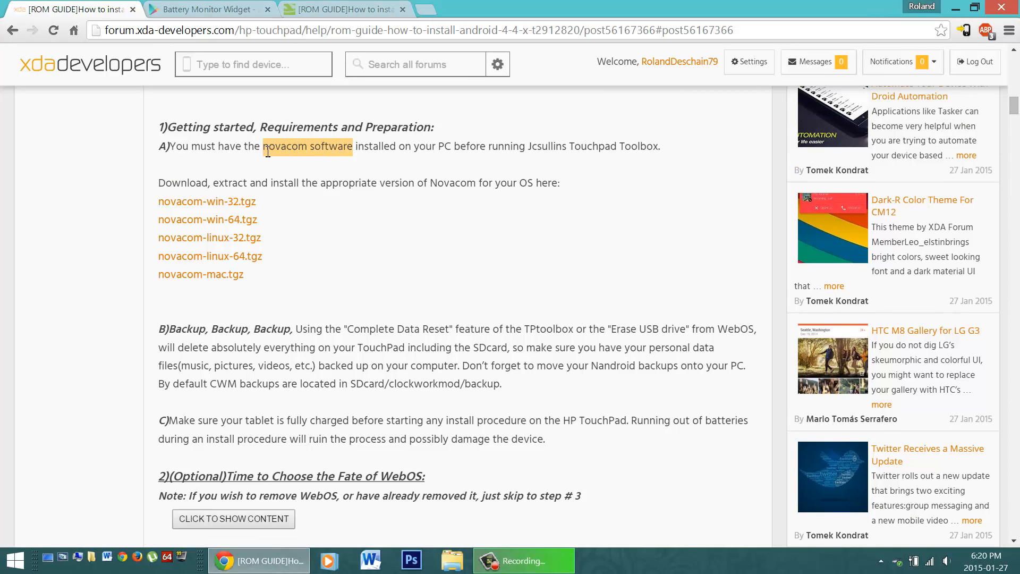
{"action": "mouse_move", "coordinate": [288, 207]}
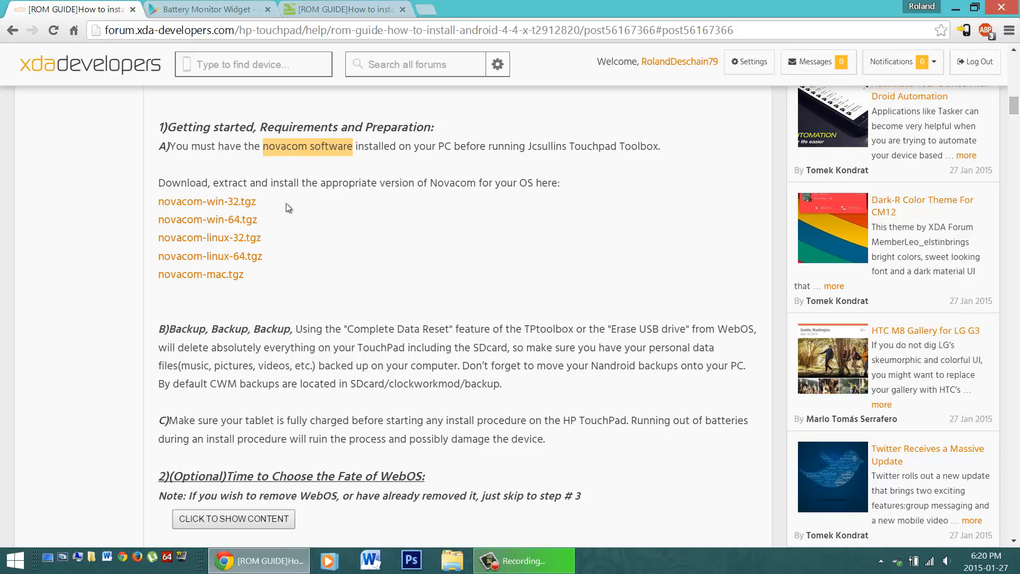
{"action": "mouse_move", "coordinate": [321, 215]}
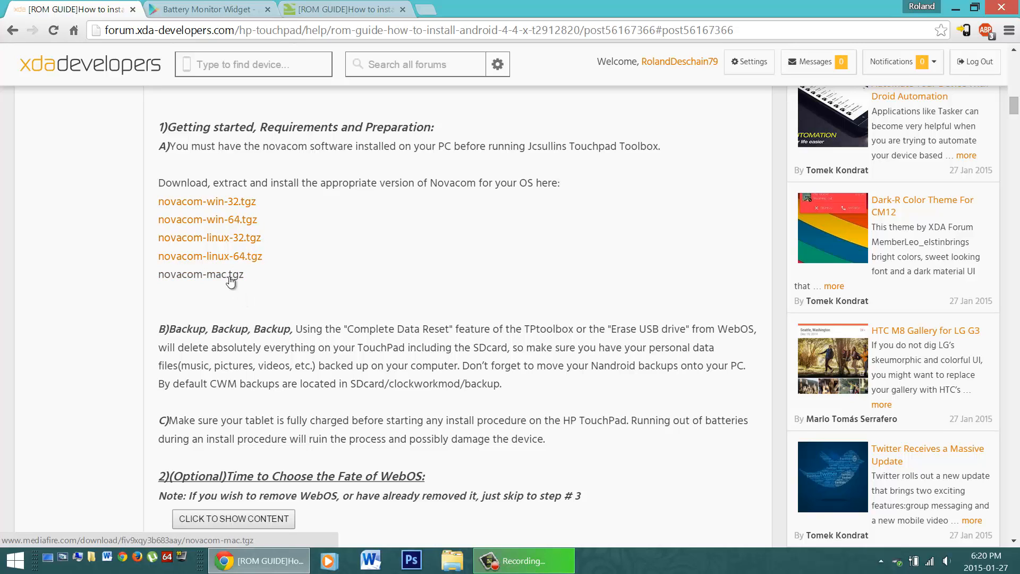
{"action": "mouse_move", "coordinate": [381, 272]}
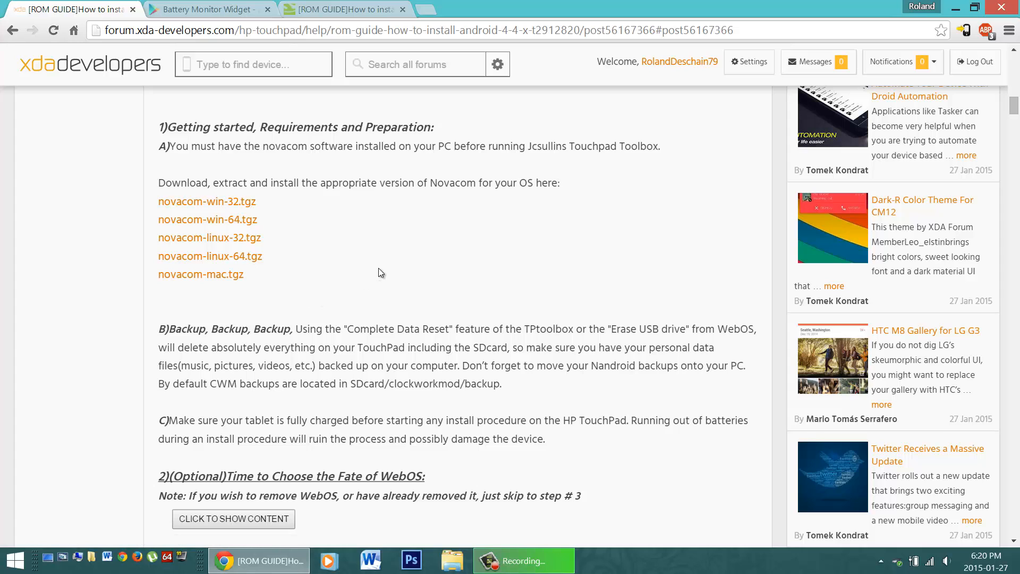
{"action": "scroll", "scroll_direction": "down", "scroll_amount": 3}
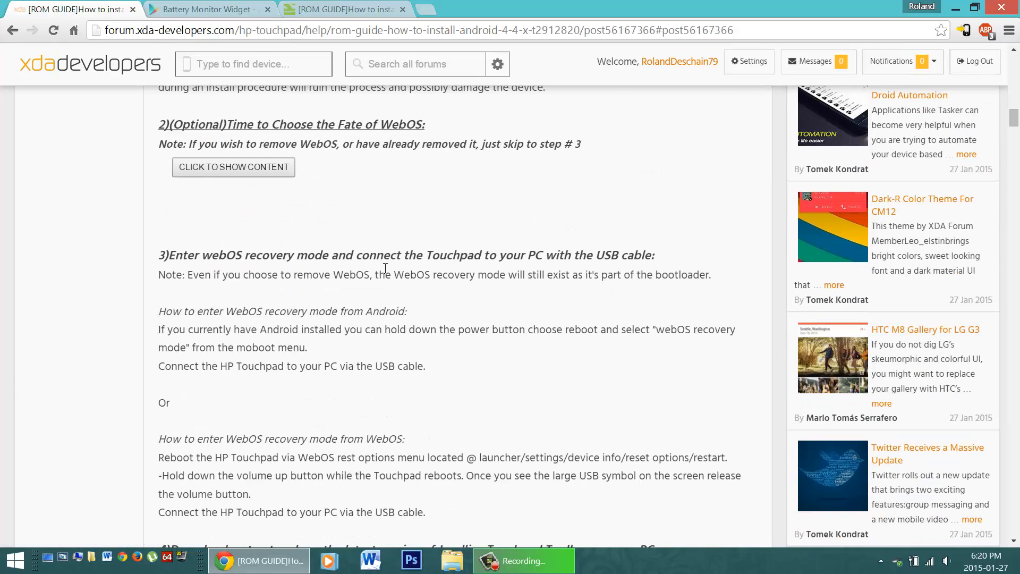
Scroll to step 4's 'Download Jcsullins latest Toolbox v42' link
{"action": "scroll", "scroll_direction": "down", "scroll_amount": 3}
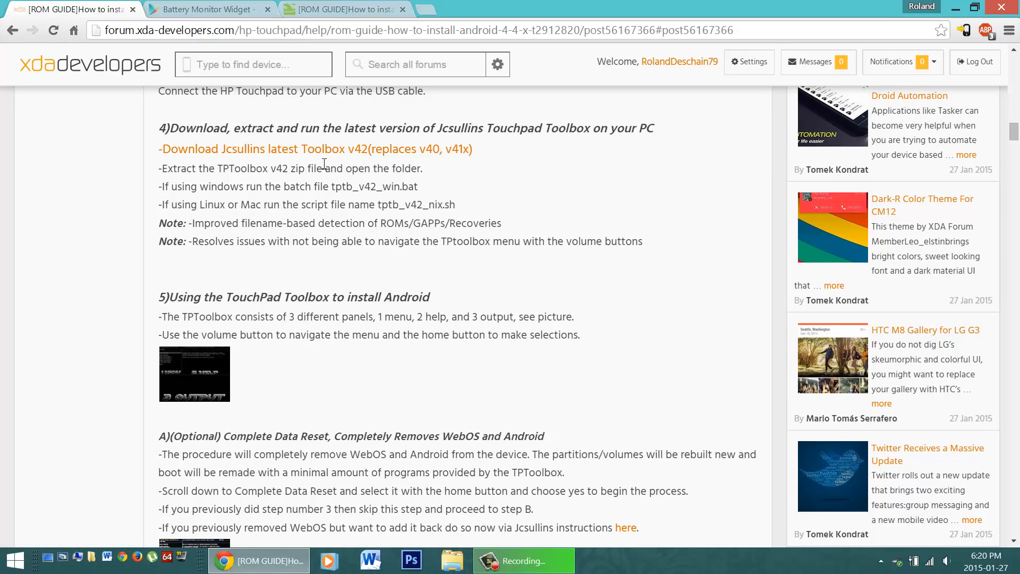
{"action": "mouse_move", "coordinate": [314, 149]}
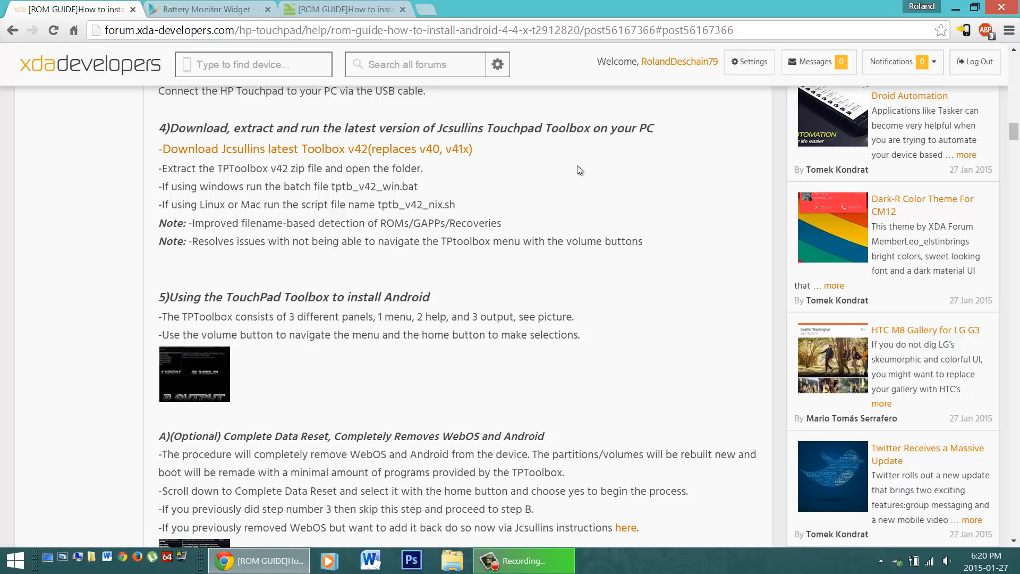
{"action": "mouse_move", "coordinate": [332, 152]}
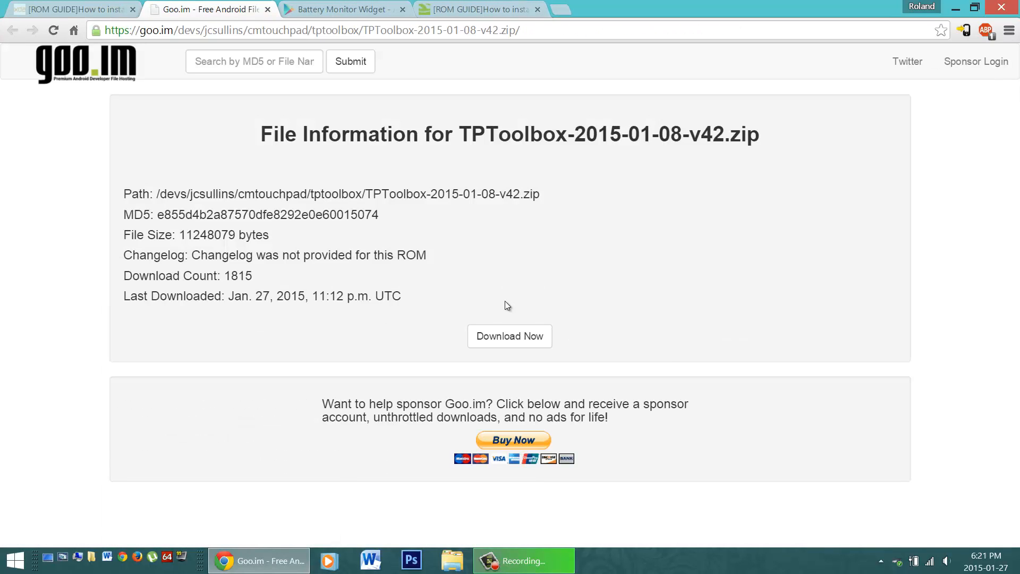
Download TPToolbox-2015-01-08-v42.zip, extract it to a desktop folder, and open that folder
{"action": "left_click", "coordinate": [510, 336]}
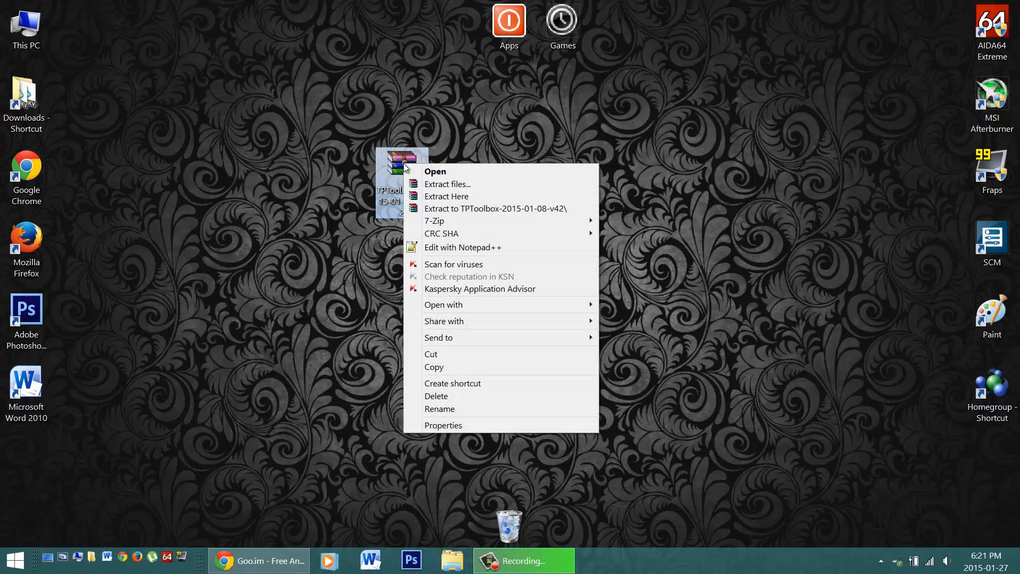
{"action": "left_click", "coordinate": [447, 184]}
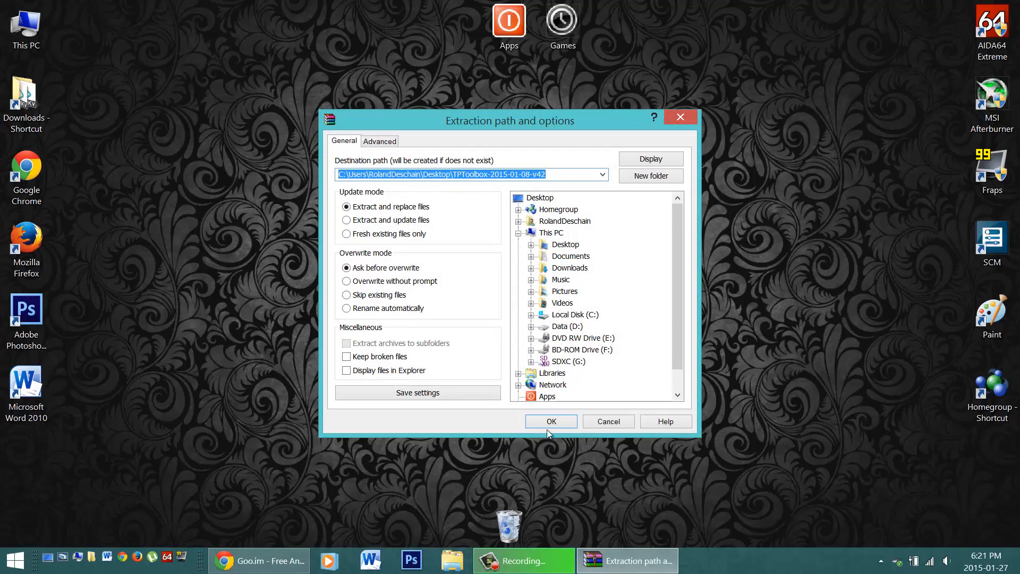
{"action": "left_click", "coordinate": [550, 421]}
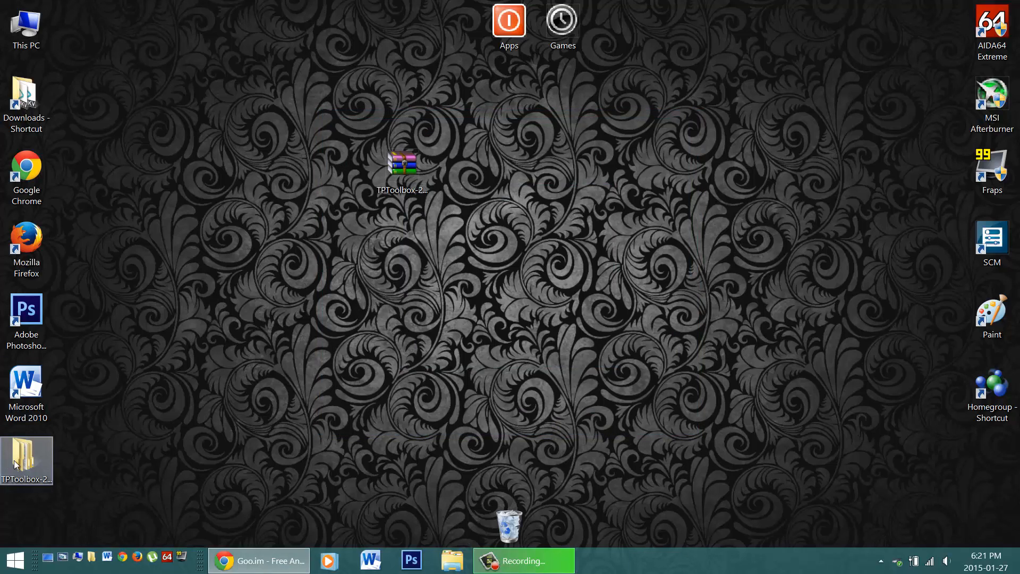
{"action": "double_click", "coordinate": [27, 455]}
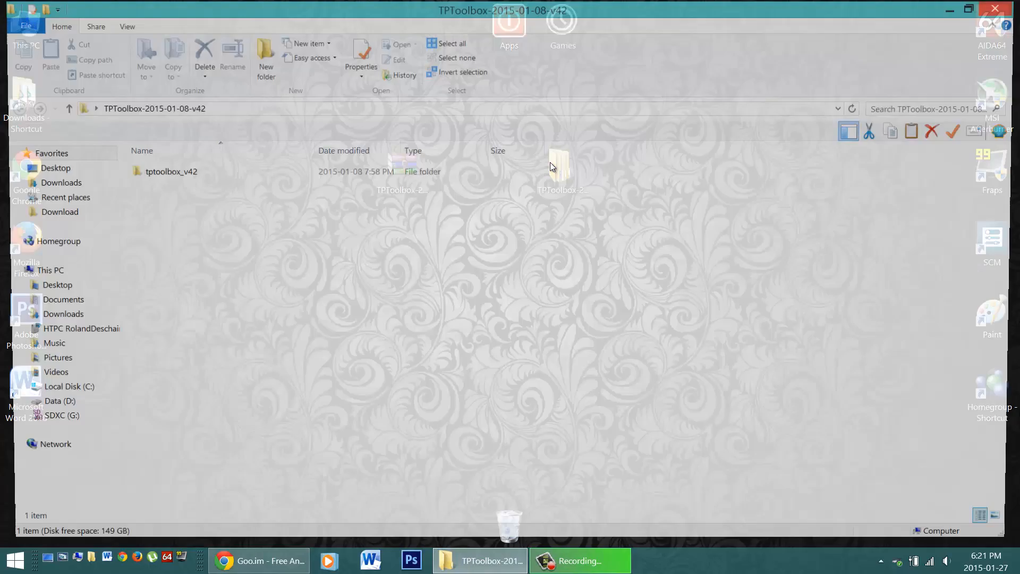
Open tptoolbox_v42 and point out the bin image, tptb_v42_win and mac/nix scripts
{"action": "double_click", "coordinate": [171, 171]}
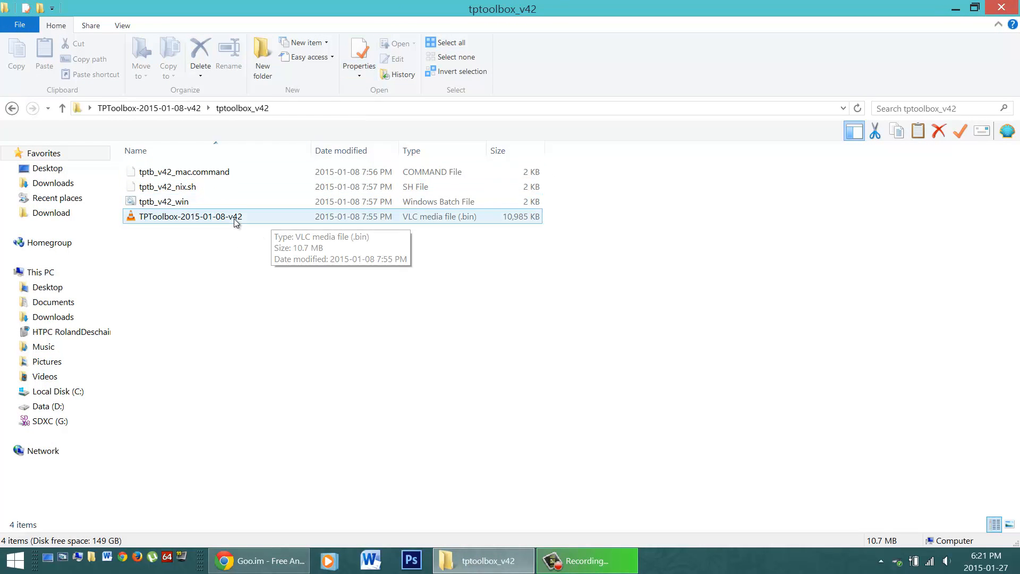
{"action": "left_click", "coordinate": [164, 201]}
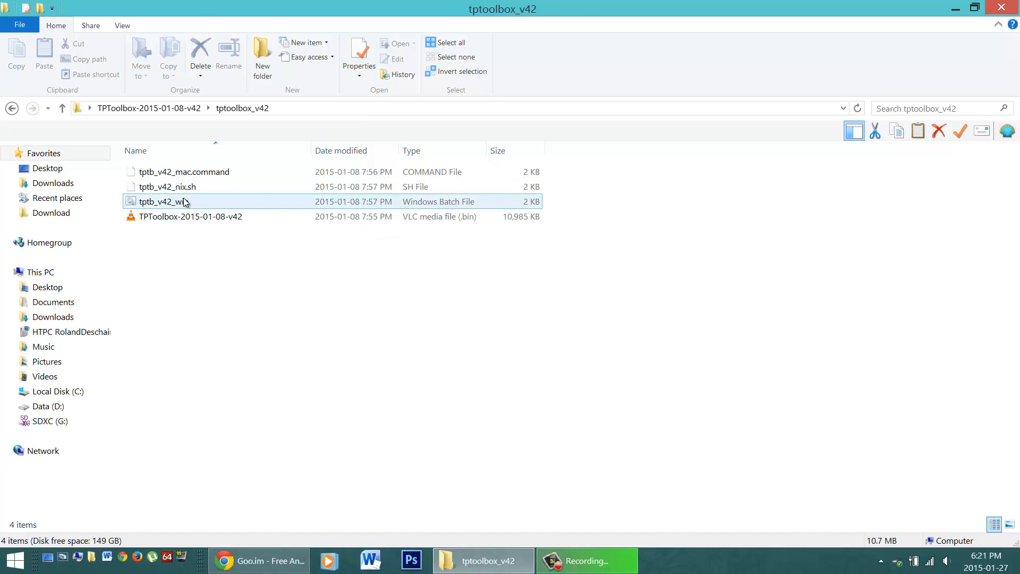
{"action": "left_click", "coordinate": [168, 187]}
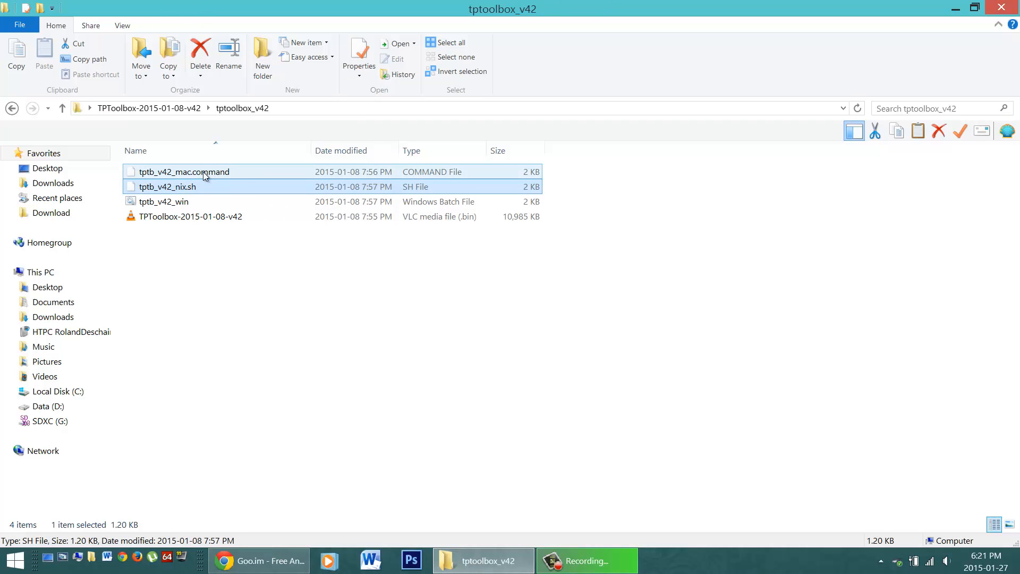
{"action": "left_click", "coordinate": [164, 201]}
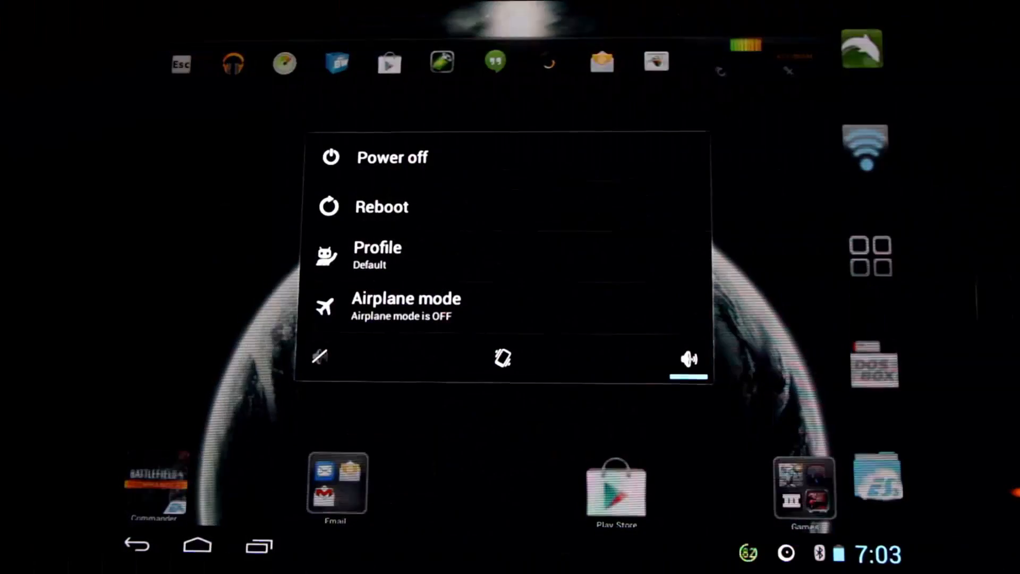
Reboot the tablet into moboot, choose a boot option, and run tptb_v42_win on the PC
{"action": "left_click", "coordinate": [382, 207]}
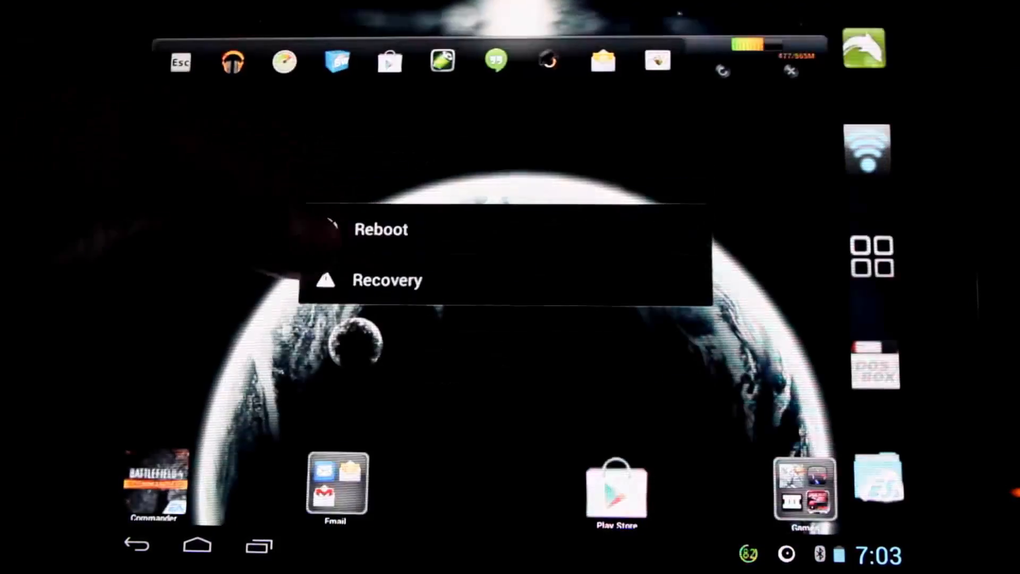
{"action": "left_click", "coordinate": [382, 229]}
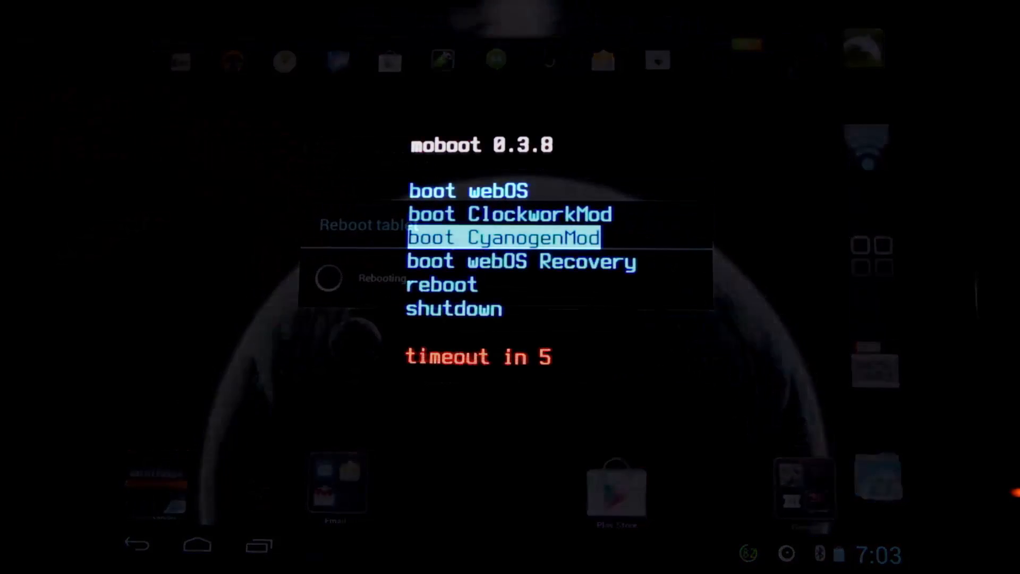
{"action": "key", "text": "Down"}
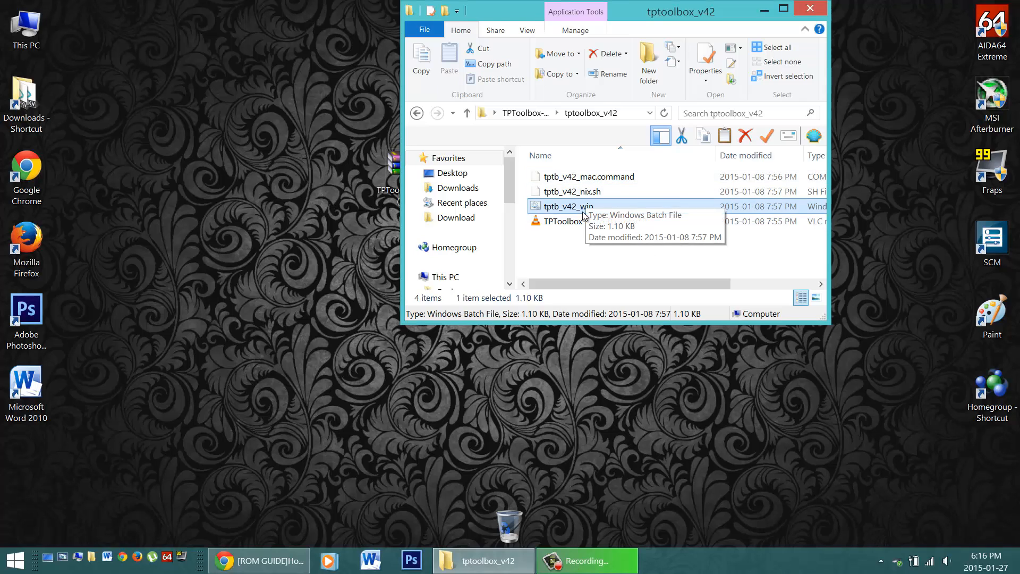
{"action": "mouse_move", "coordinate": [608, 208]}
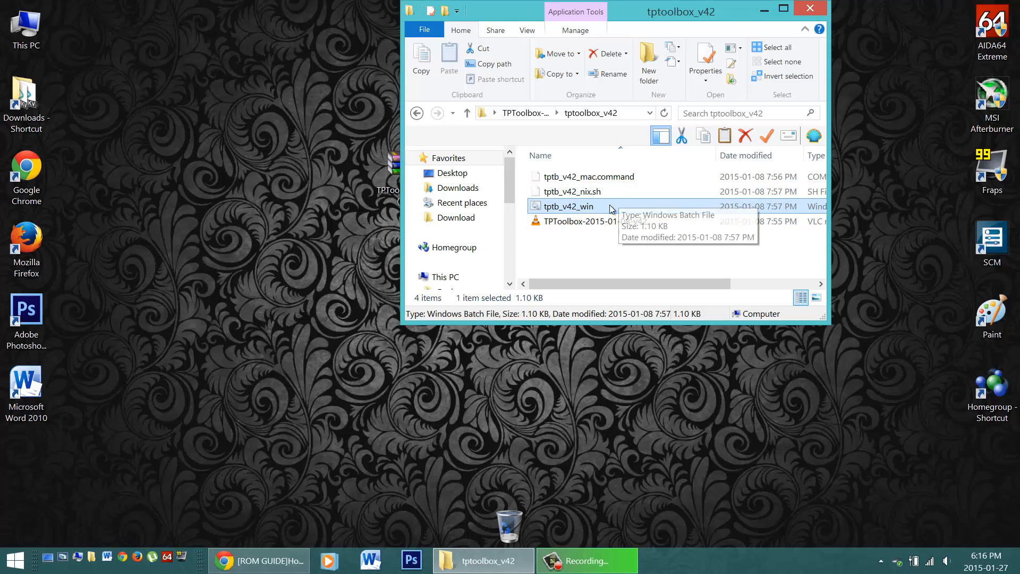
{"action": "double_click", "coordinate": [567, 205]}
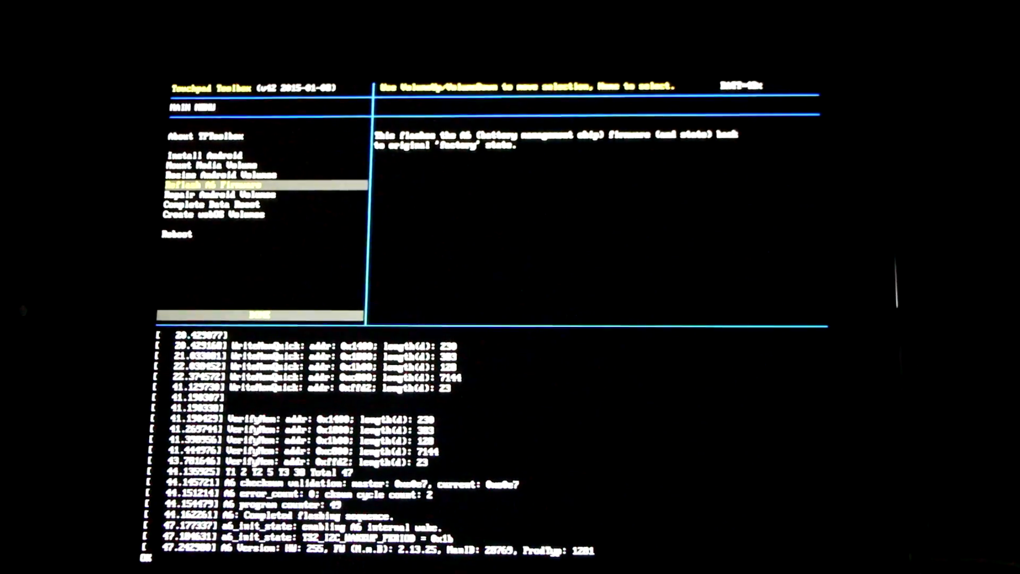
After the A6 firmware reflash finishes, highlight Reboot in the Toolbox menu
{"action": "key", "text": "down"}
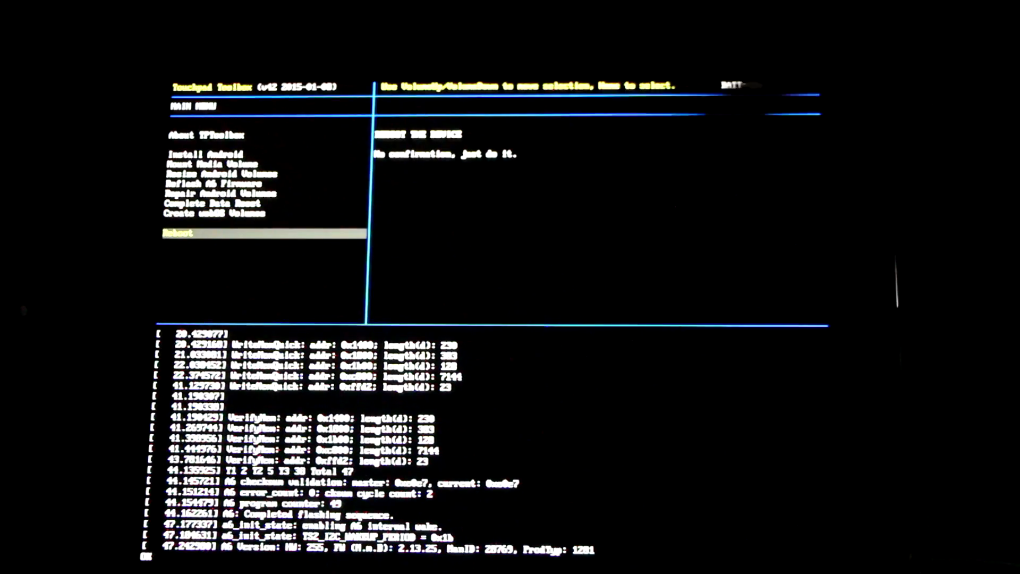